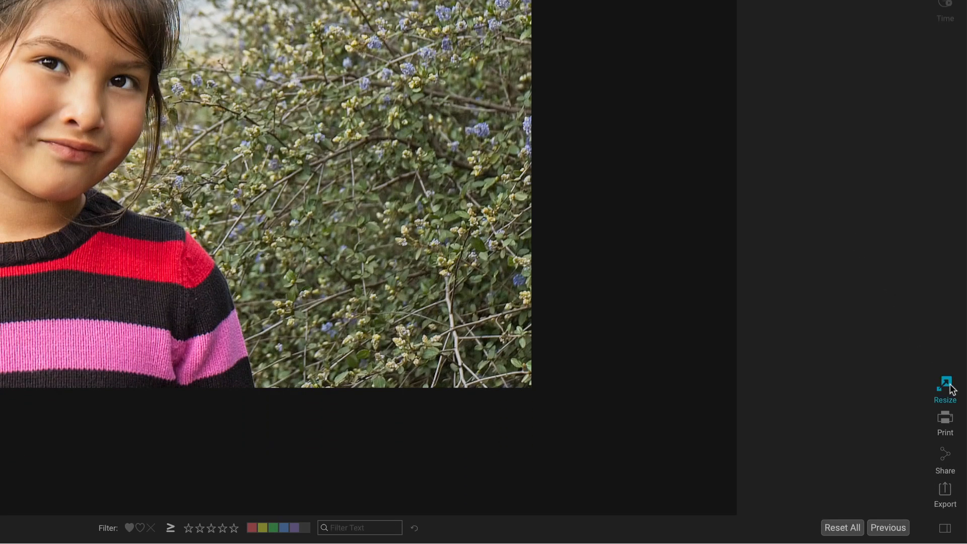
Step: Show the portrait's photo size dimensions in the Resize module
click(943, 385)
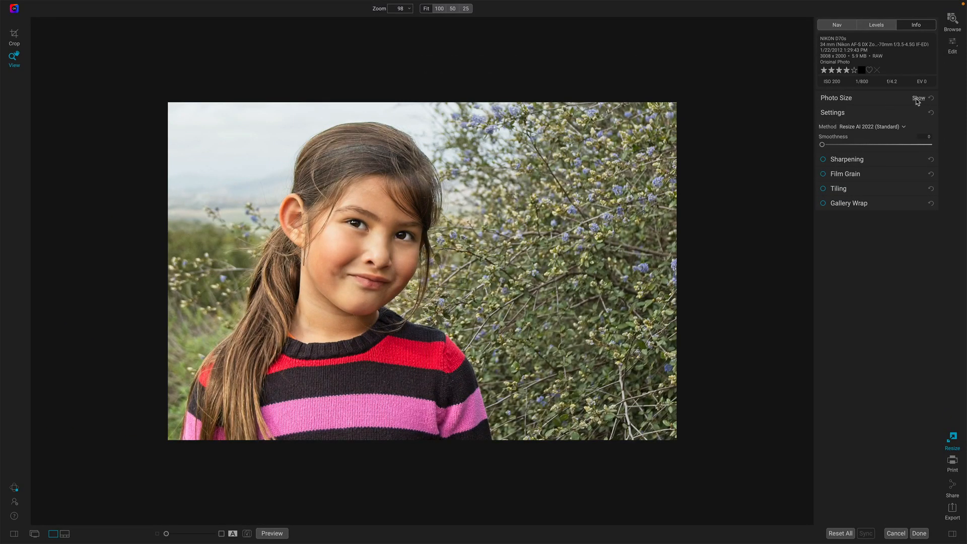
click(918, 97)
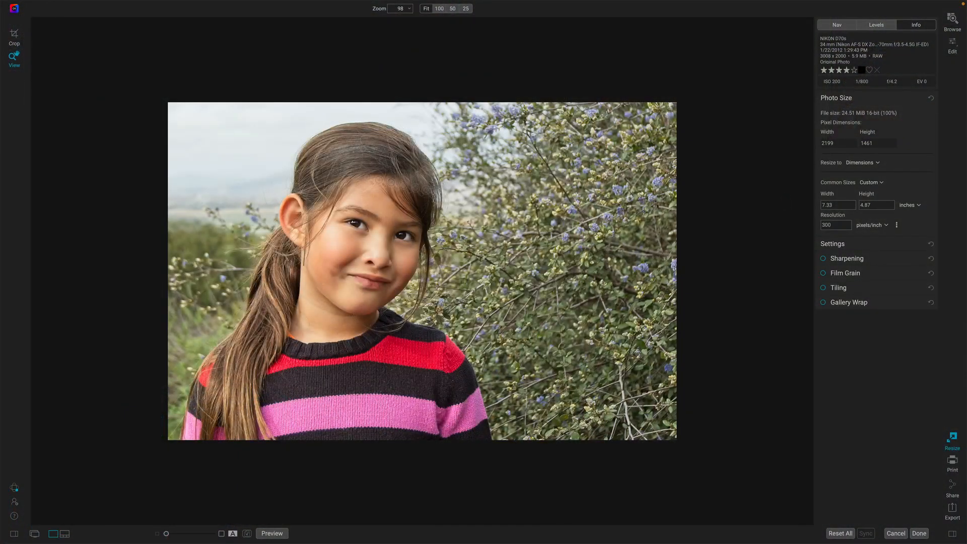
Step: Crop the portrait to the Photographic 11x14 aspect ratio
click(14, 35)
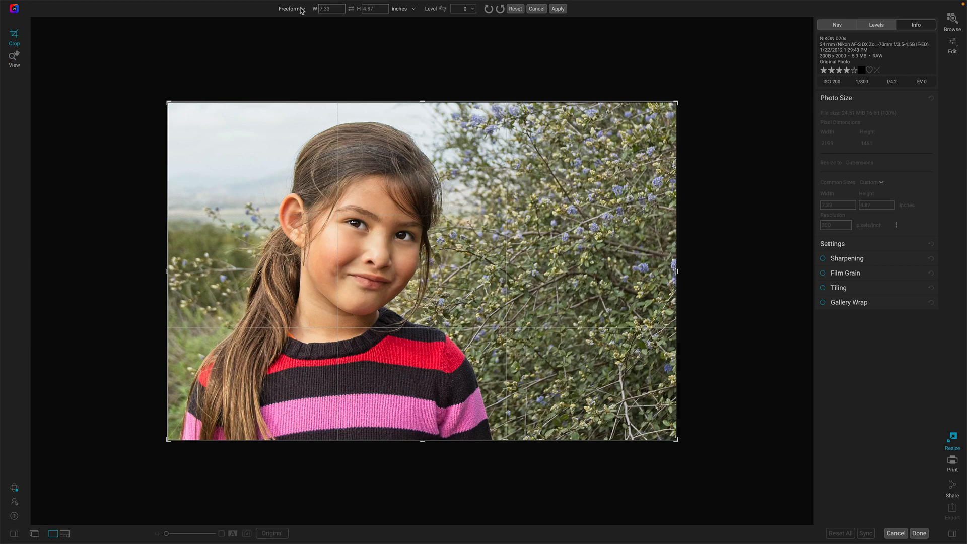
click(290, 8)
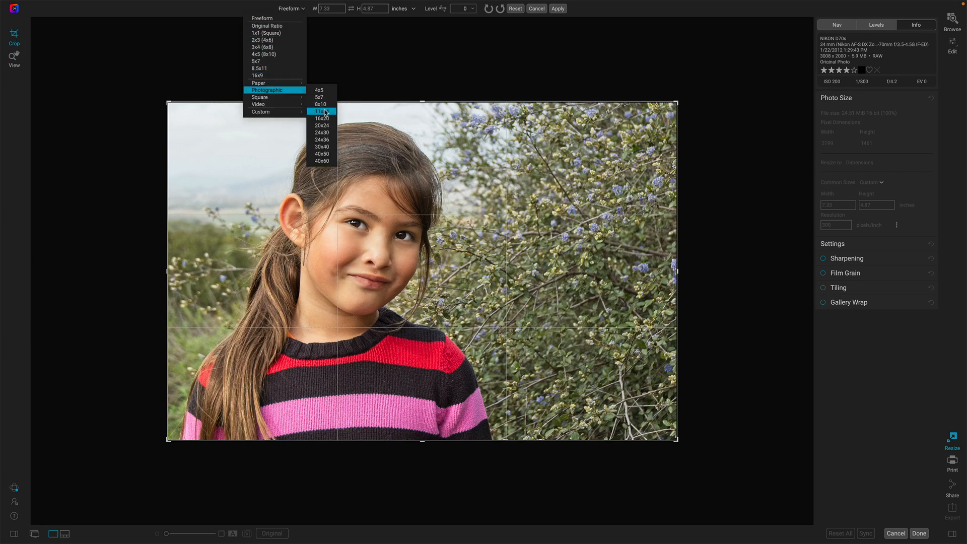
click(321, 111)
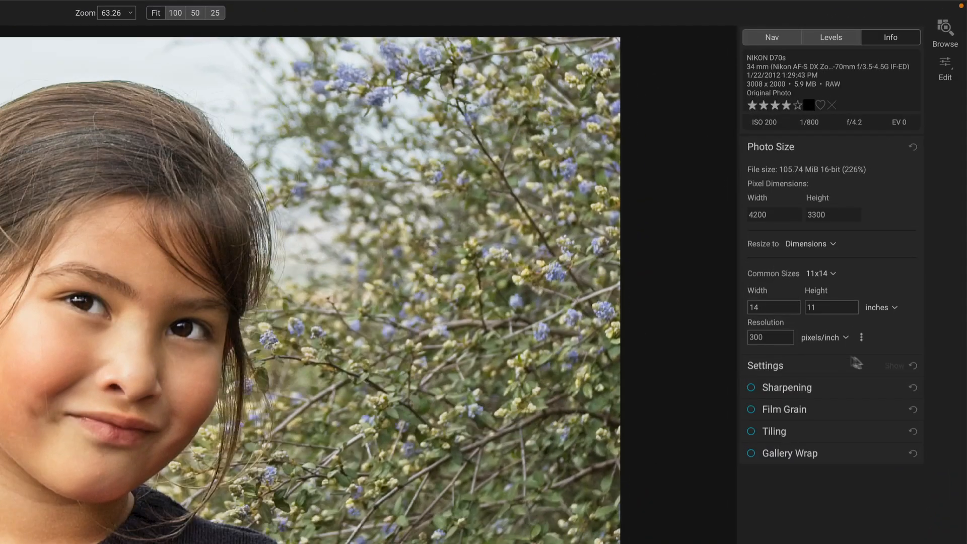
Step: Set the resize method to Resize AI 2022 (Standard)
click(770, 146)
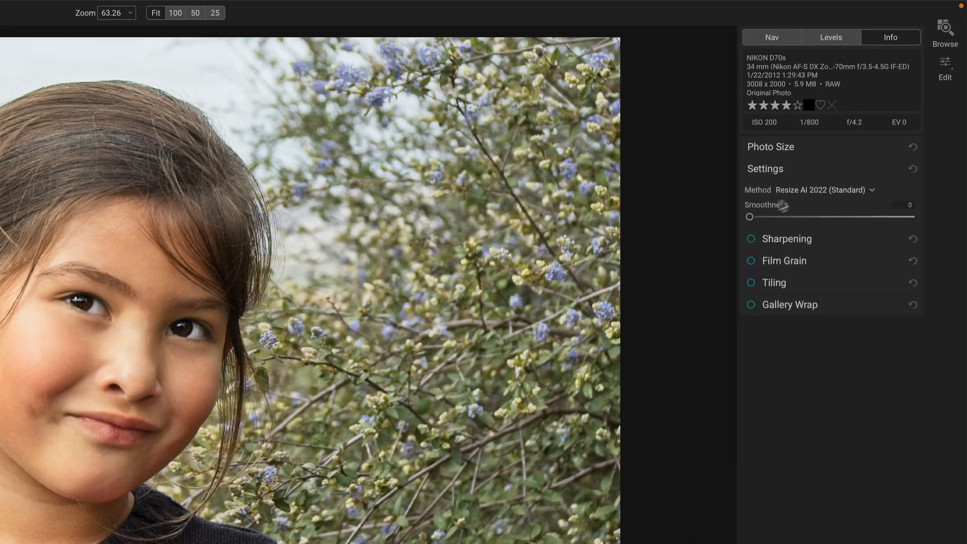
click(816, 189)
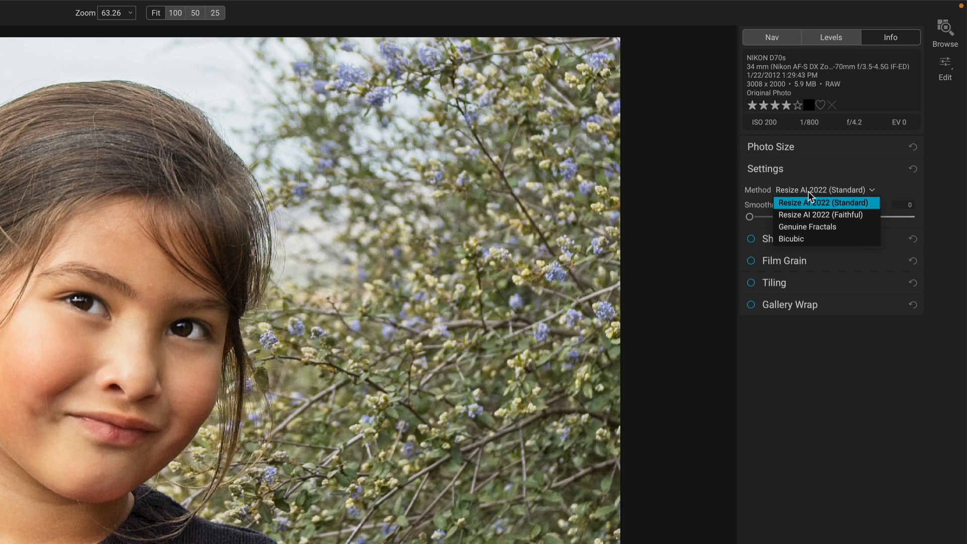
click(822, 203)
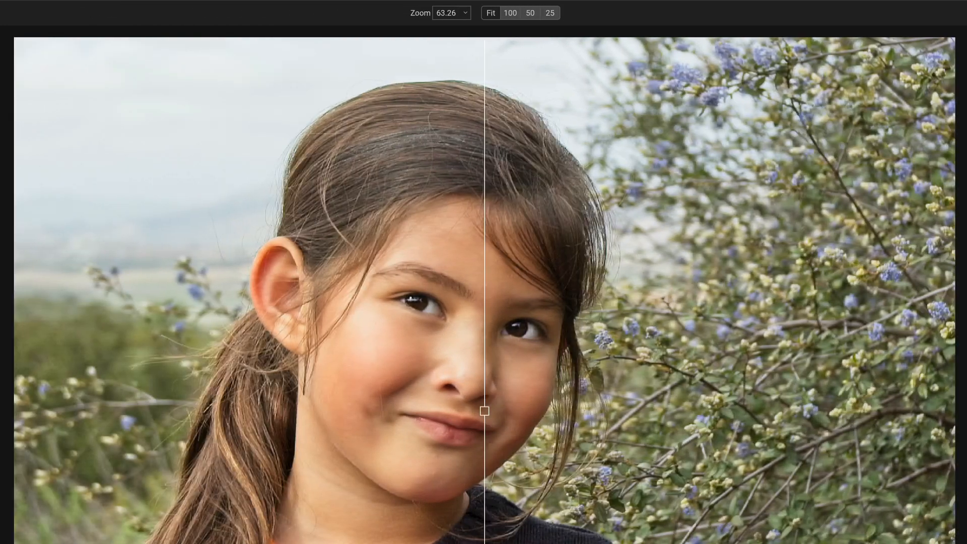
Step: Exit the before/after preview to reach the Smoothness setting
click(510, 12)
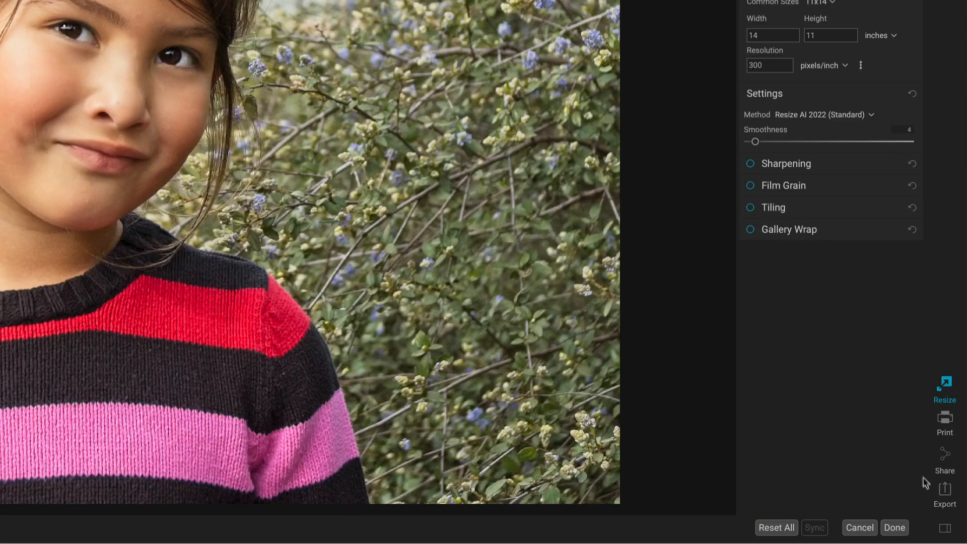
click(944, 490)
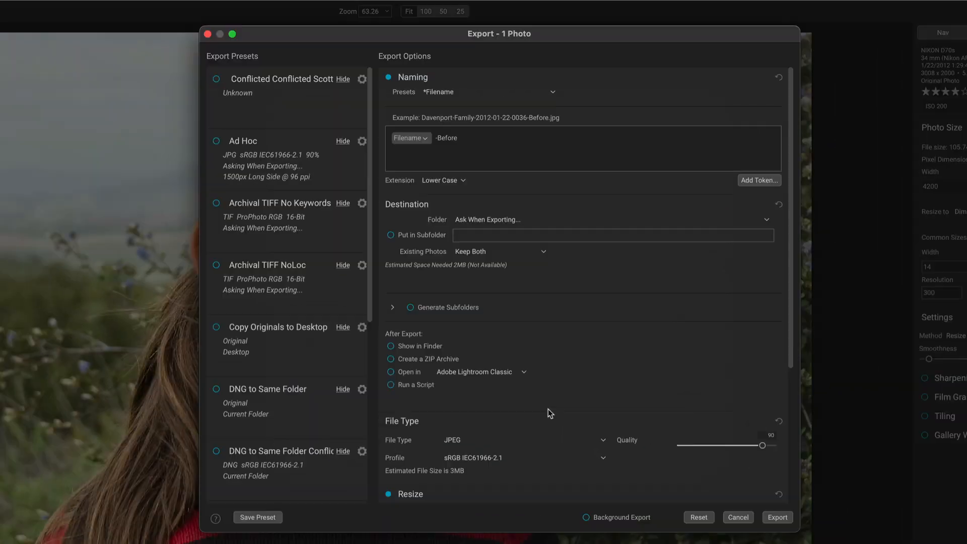
scroll(down, 3)
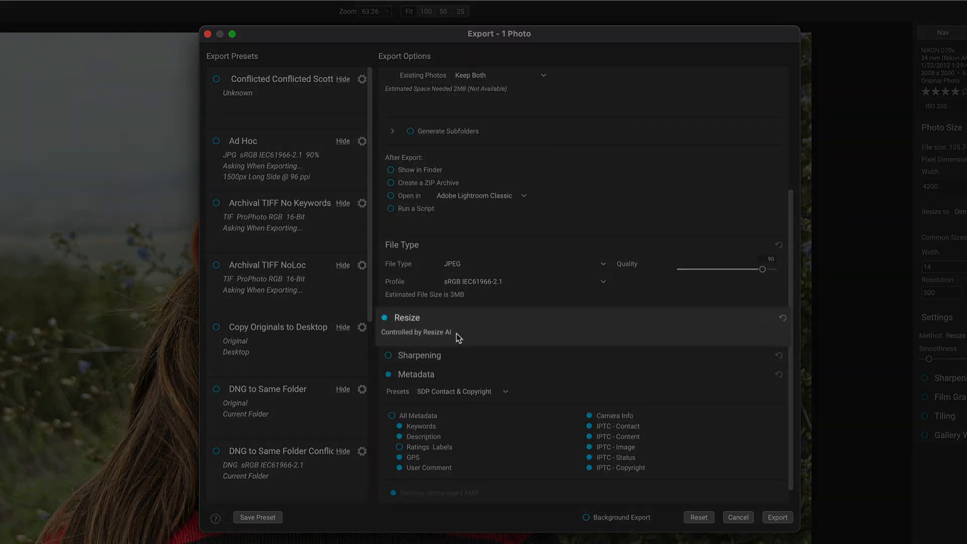
mouse_move(737, 516)
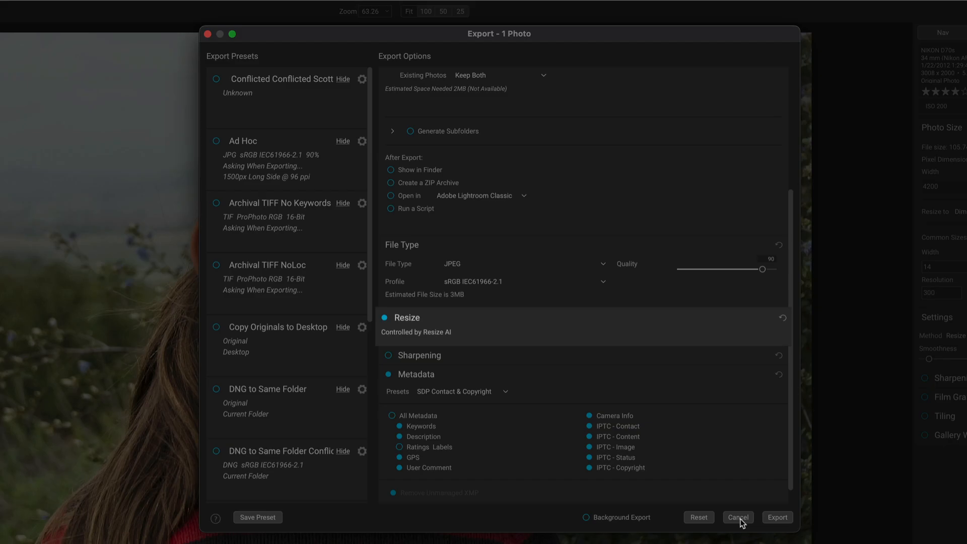
click(737, 517)
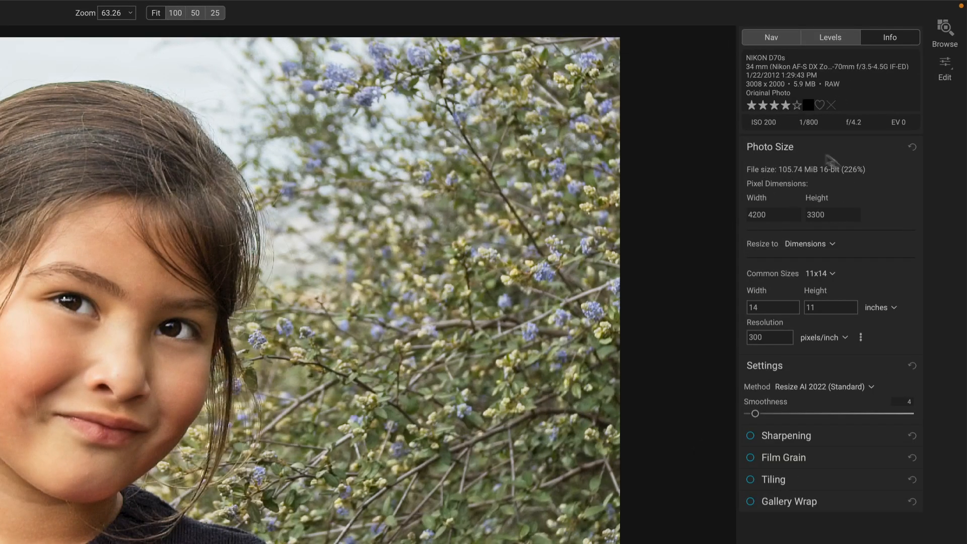
mouse_move(761, 397)
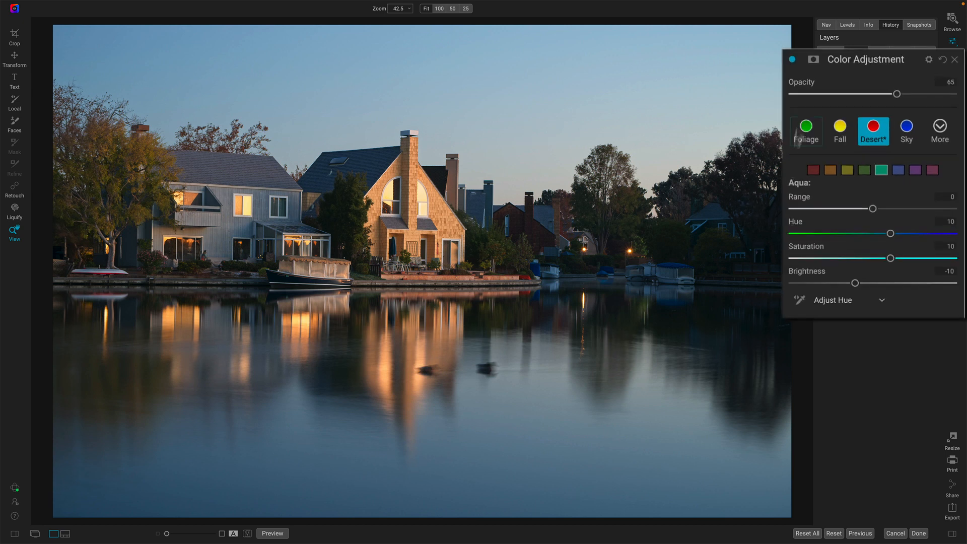
Step: Add a Color Adjustment filter with the Sky preset and toggle it off and on to compare
click(792, 59)
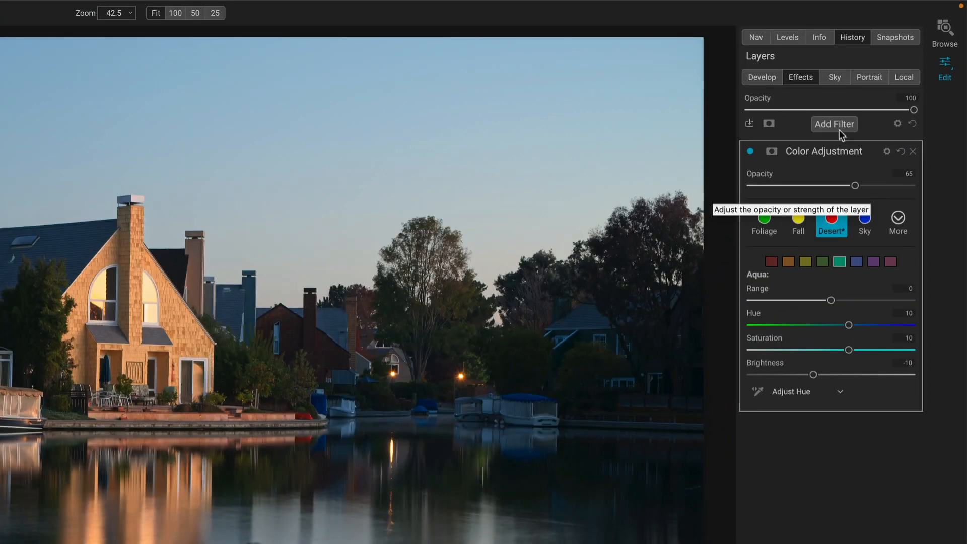
click(834, 124)
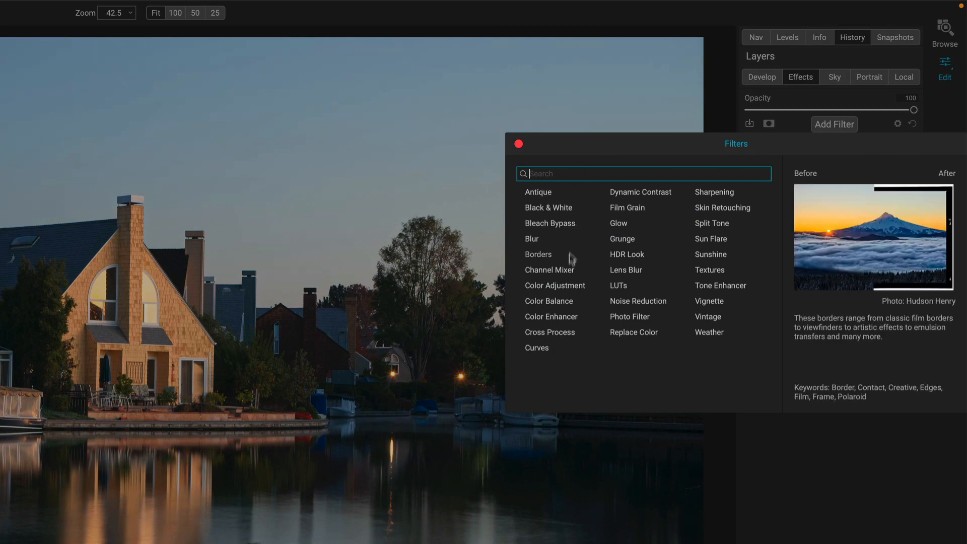
click(554, 285)
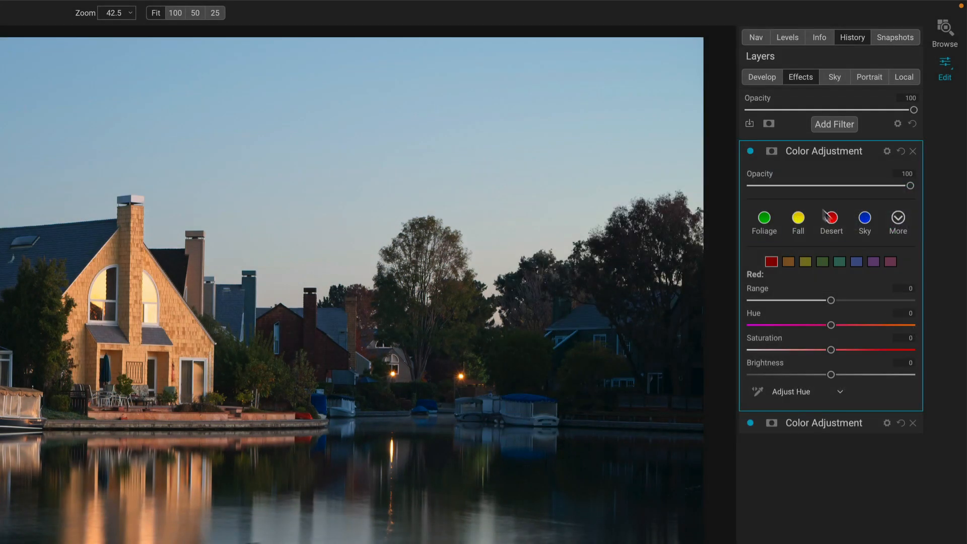
click(864, 217)
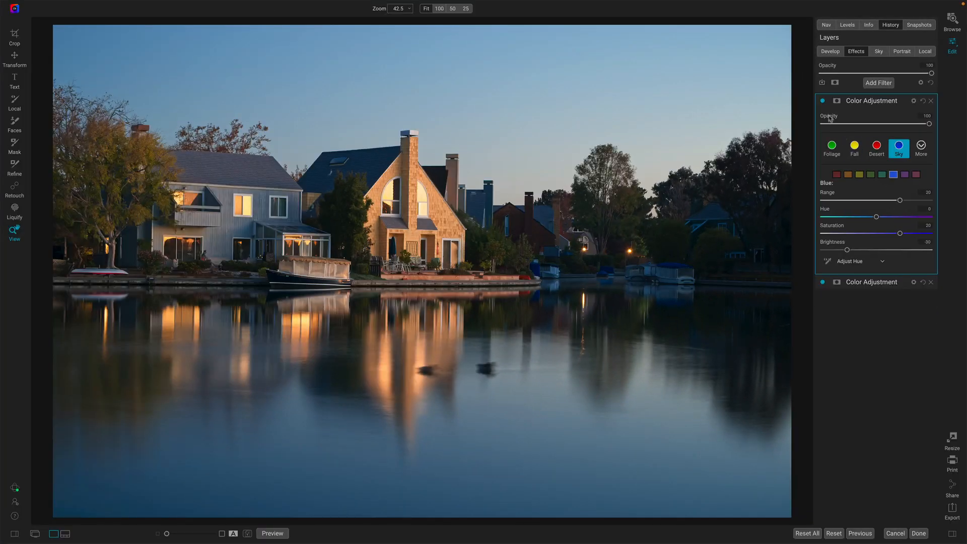
click(822, 100)
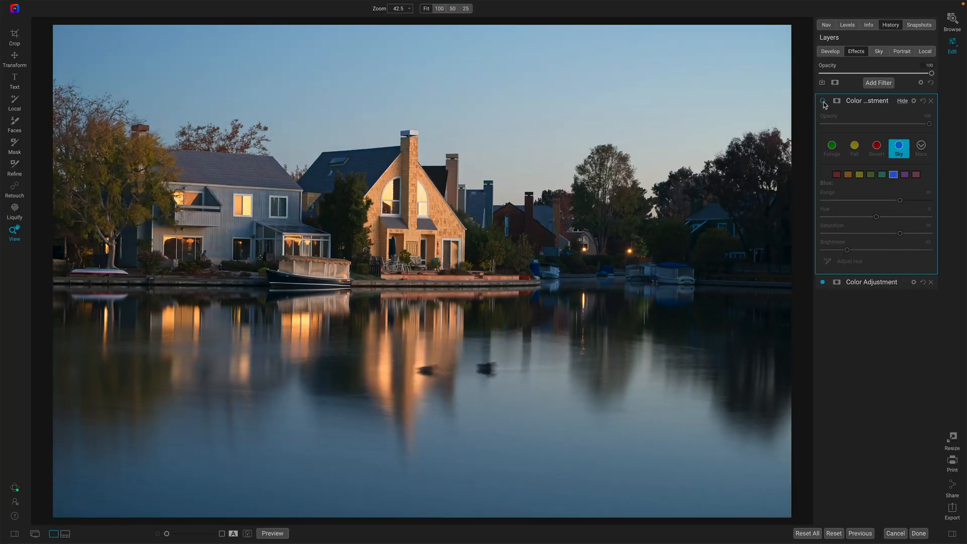
click(822, 100)
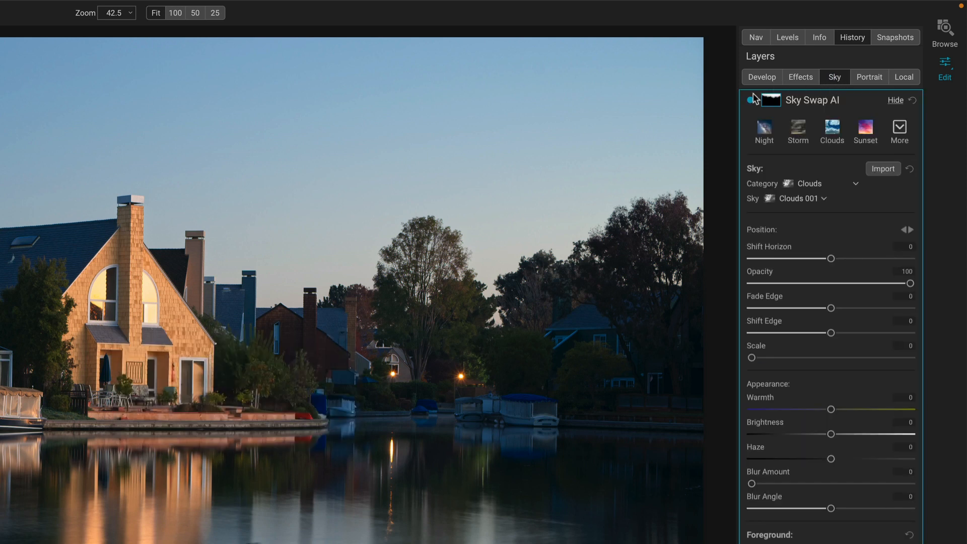
Step: Preview the Sky Swap AI sky mask as an overlay, then turn the overlay off
click(769, 100)
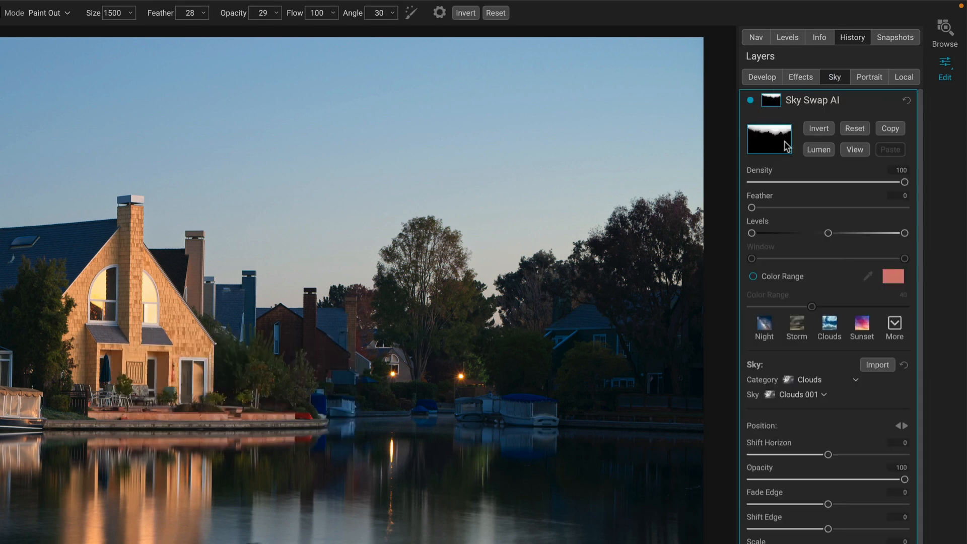
click(854, 149)
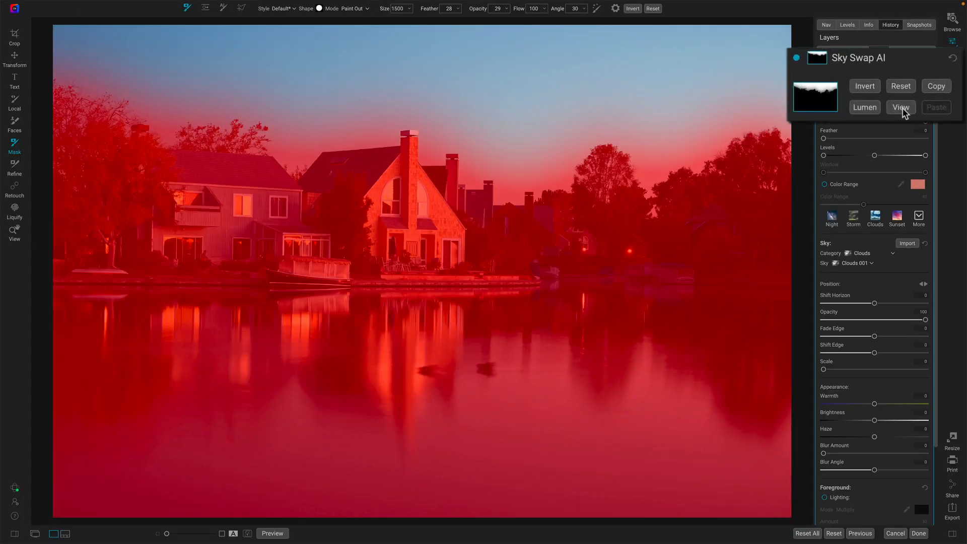
click(899, 106)
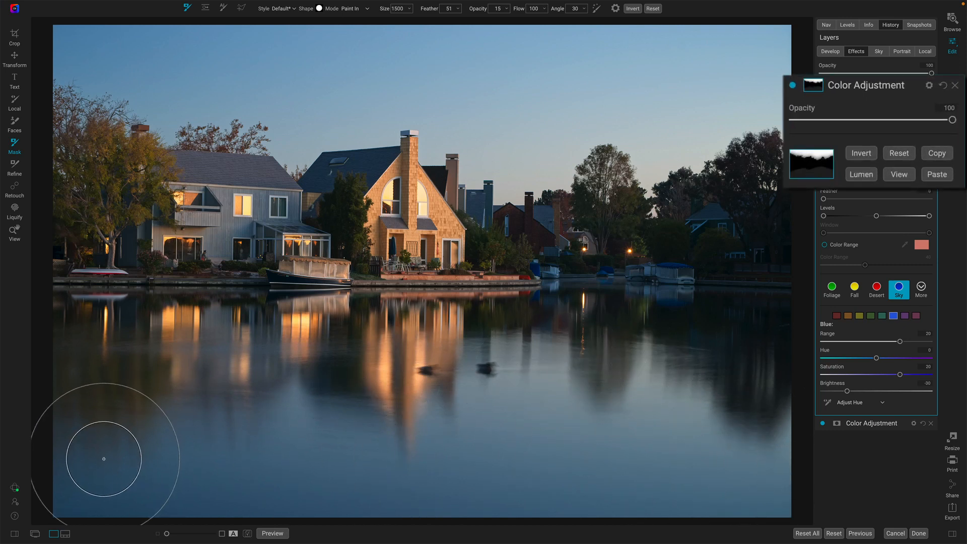
mouse_move(647, 436)
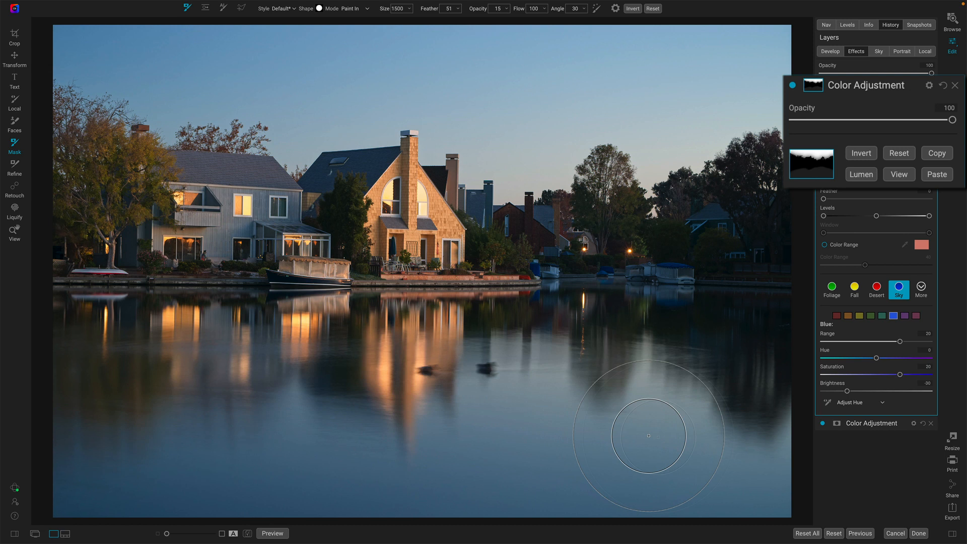
mouse_move(228, 464)
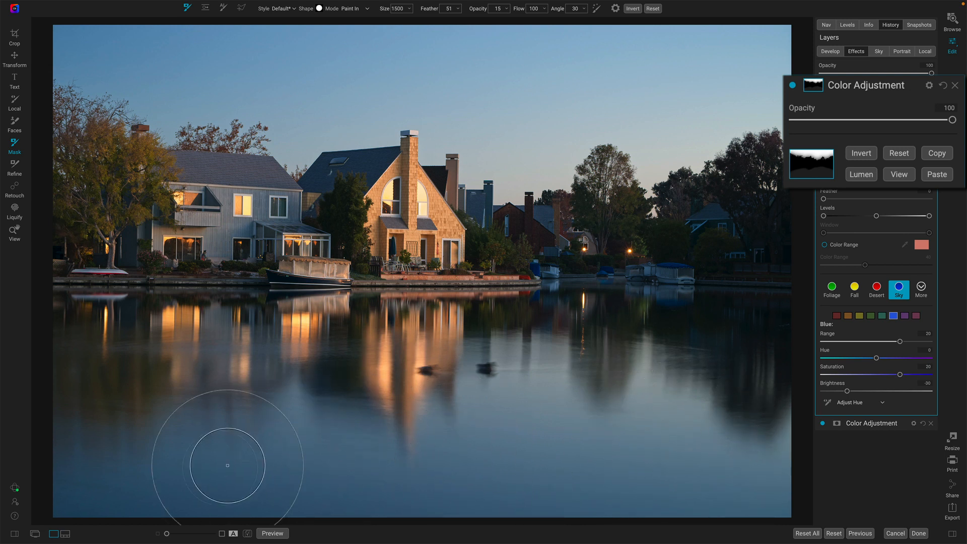
mouse_move(173, 467)
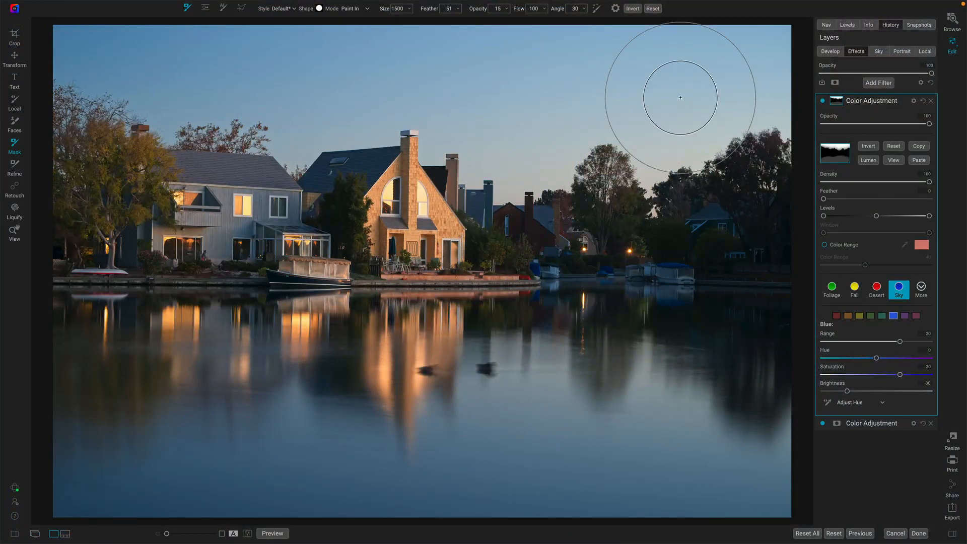
Step: Switch to the Crop tool on the lakeside photo
click(14, 36)
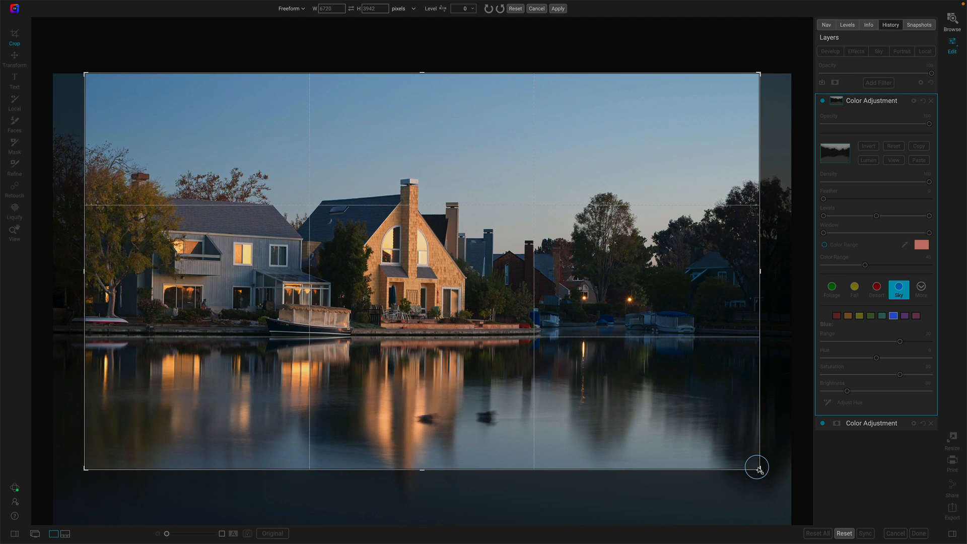
mouse_move(421, 469)
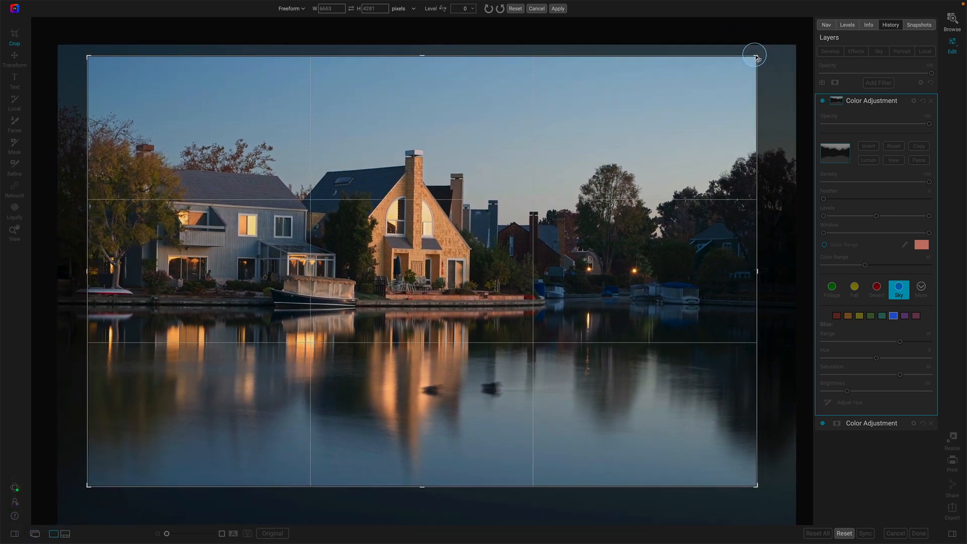
mouse_move(87, 270)
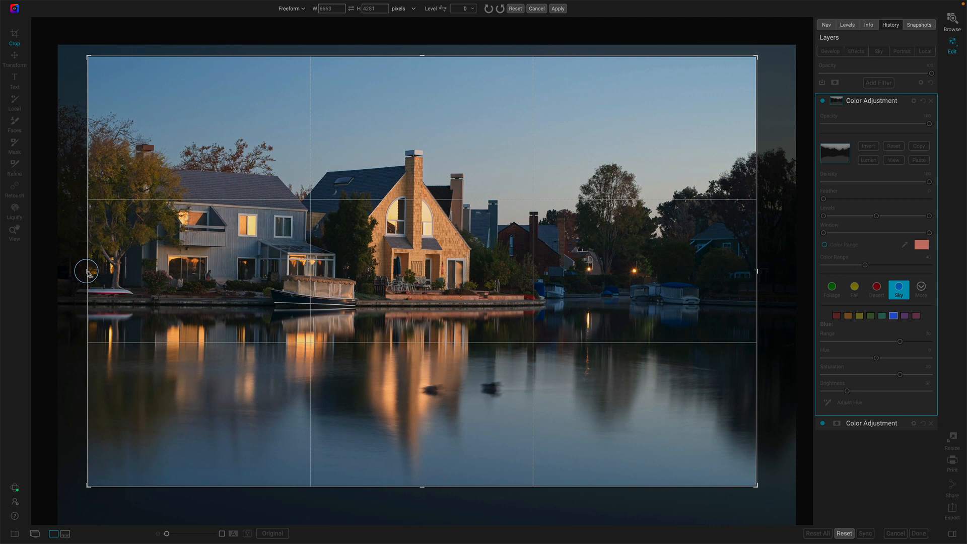
mouse_move(478, 436)
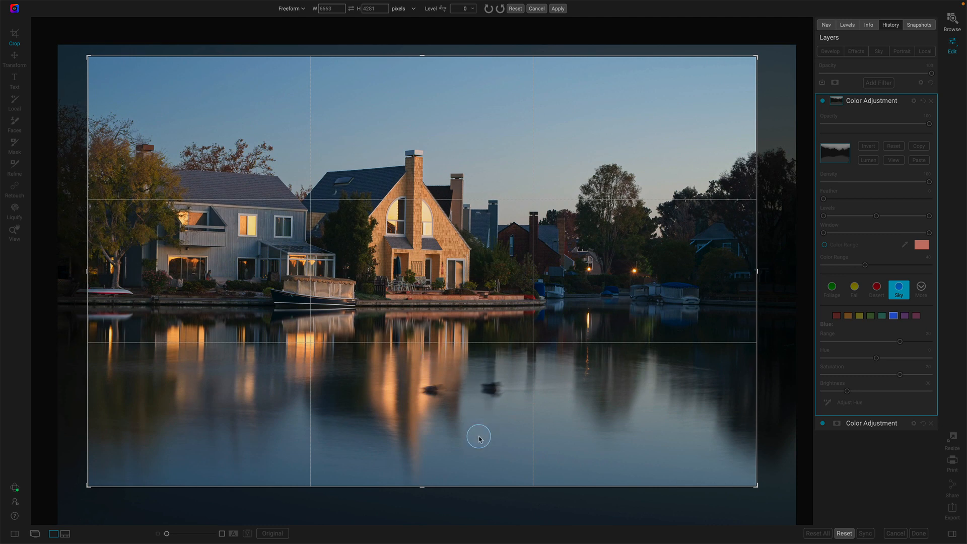
mouse_move(702, 299)
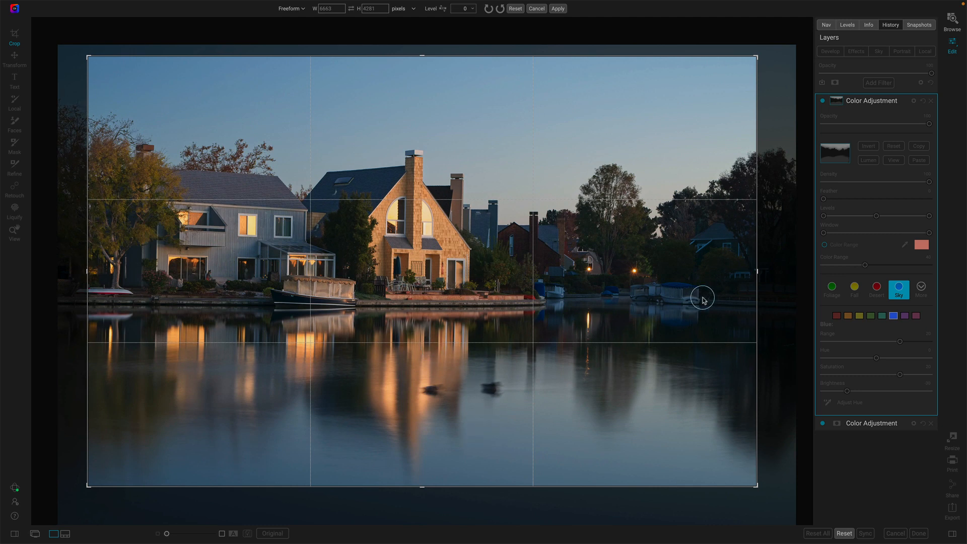